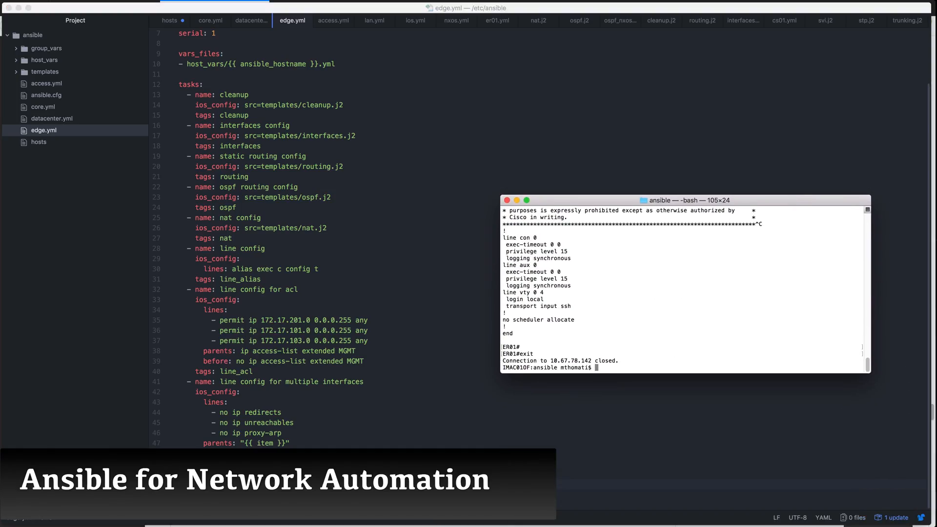
- Run ansible-playbook edge.yml with the tag changed from line_acl to line_interface
text(ansible-playbook edge.yml --tags "line_acl")
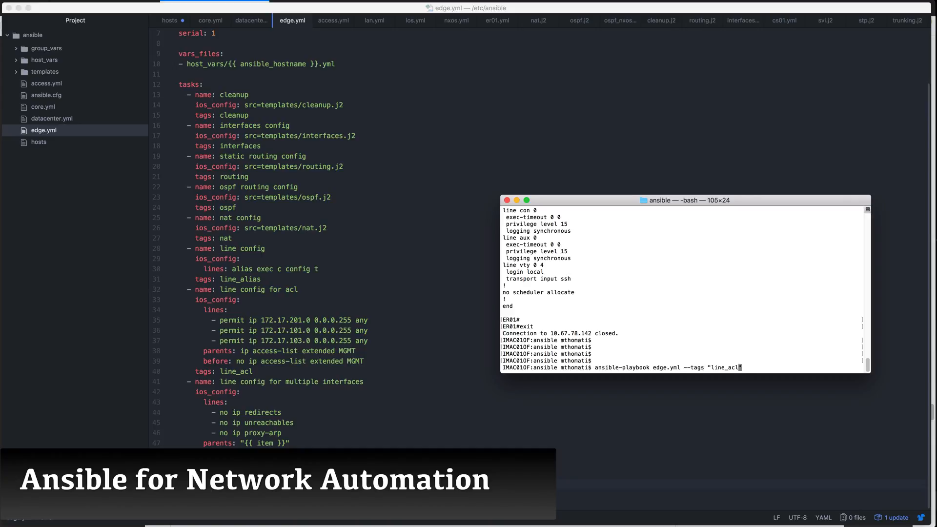
key(Backspace)
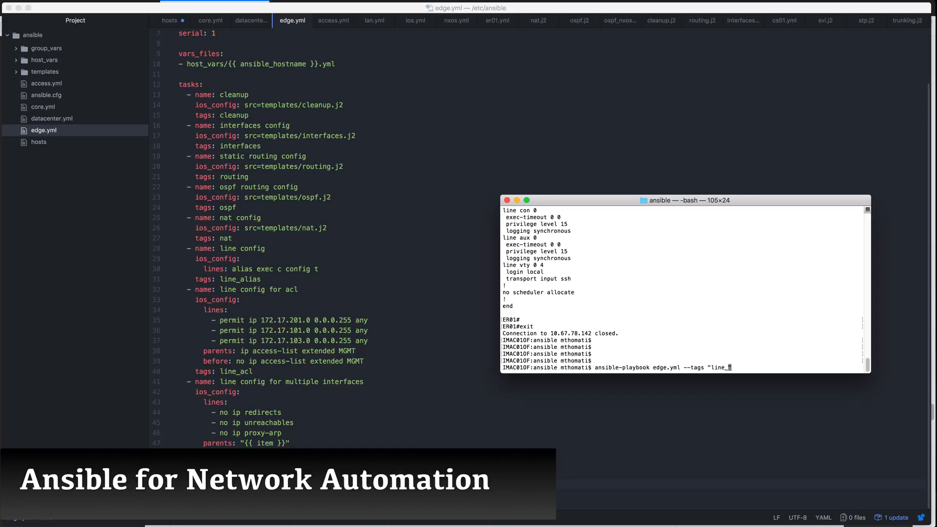
text(interface)
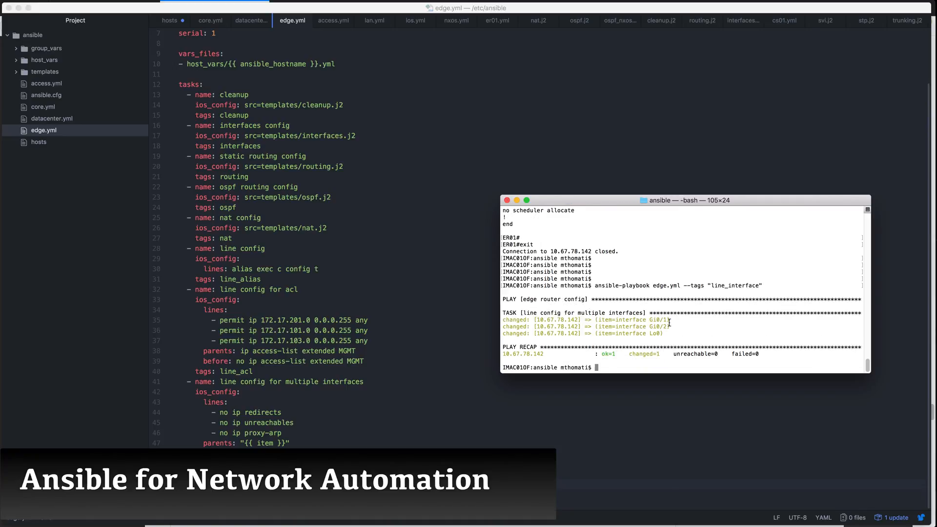
mouse_move(655, 327)
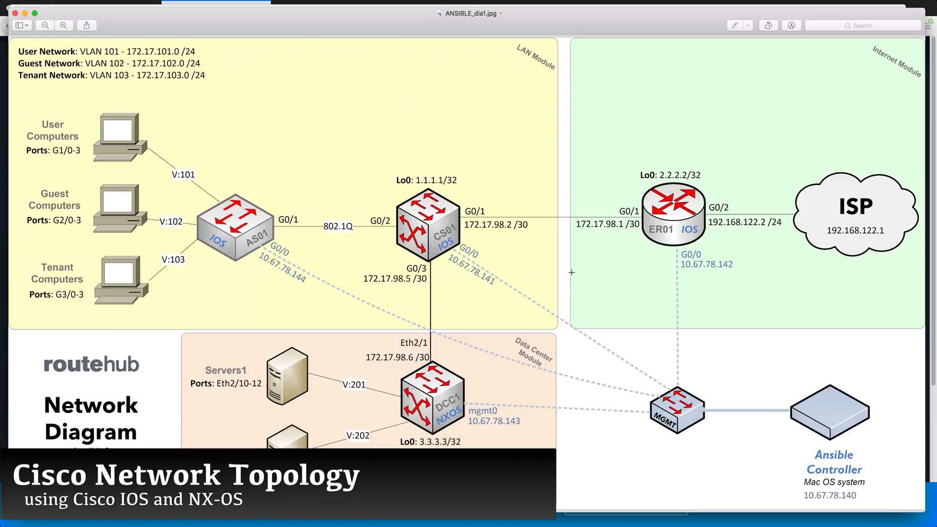
mouse_move(761, 384)
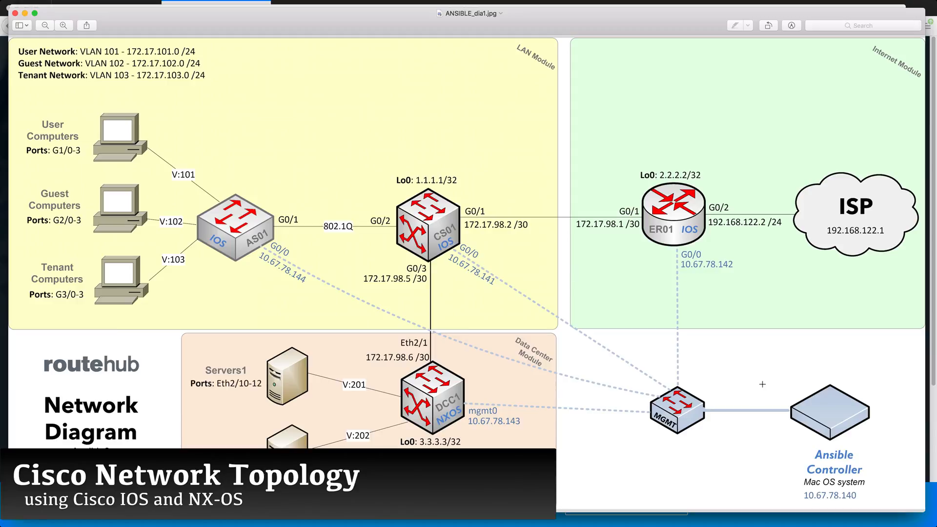
mouse_move(675, 216)
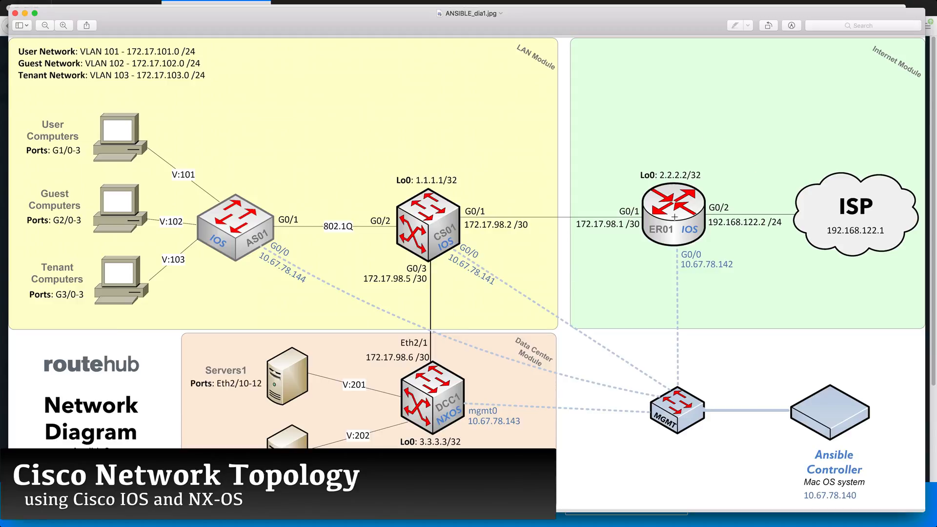
mouse_move(757, 184)
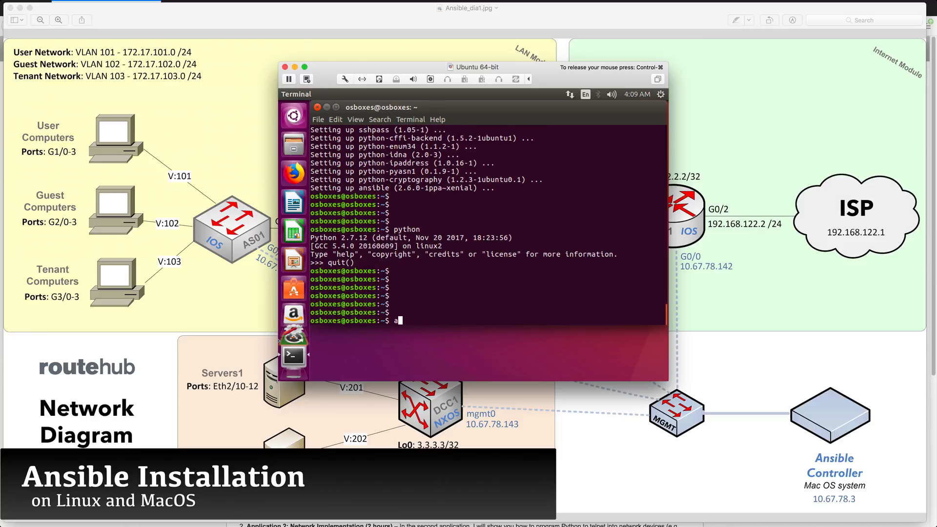
- Enter ansible --version at the Ubuntu VM terminal prompt
text(nsible)
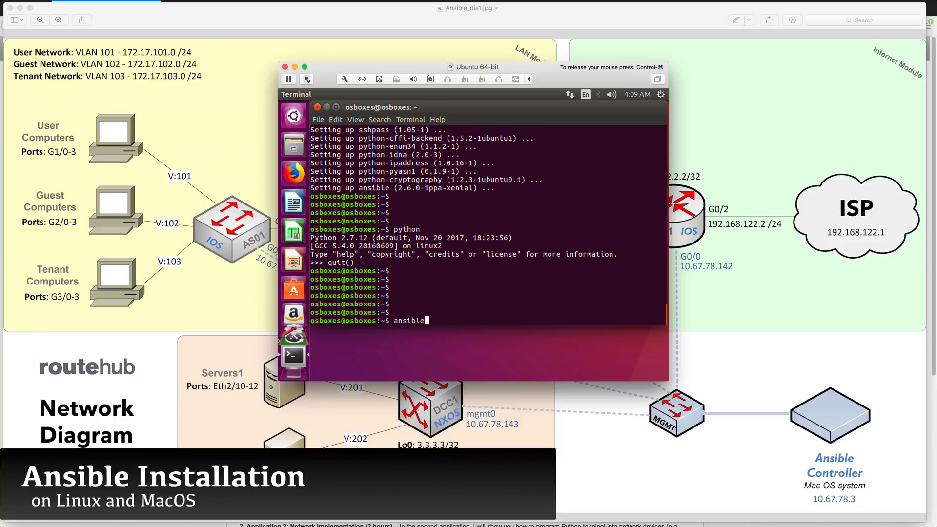
text(--vers)
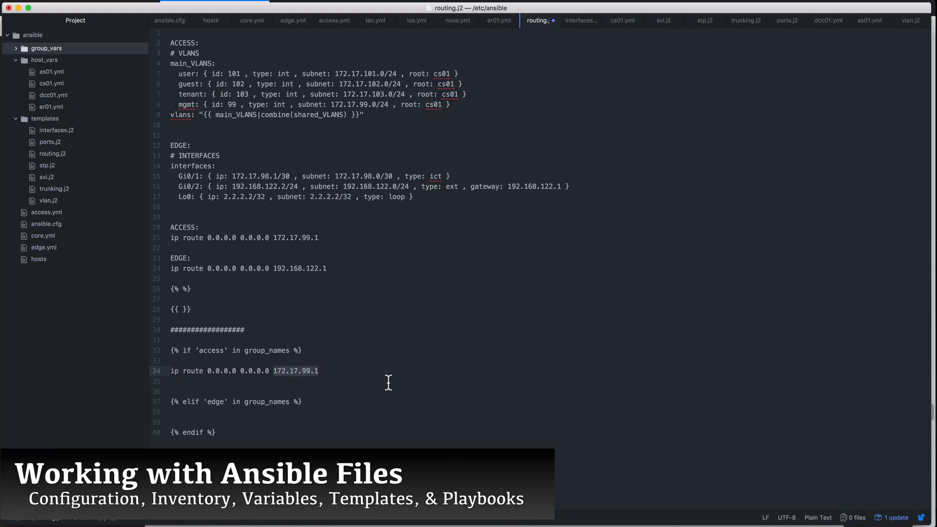
- Type a {{ }} placeholder below the {% %} block in routing.j2
text({{ }})
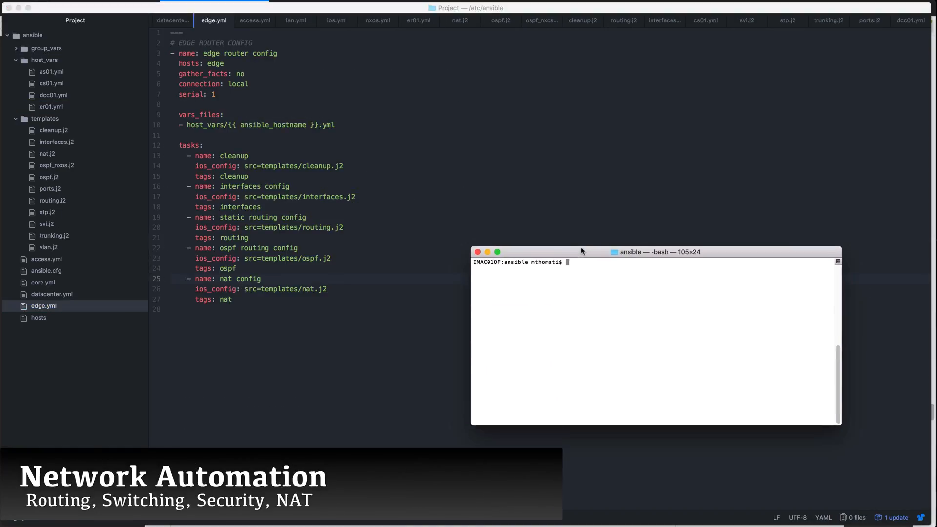
- Type ansible-playbook edge.yml --tags "nat" in the terminal
text(ansible-playbook e)
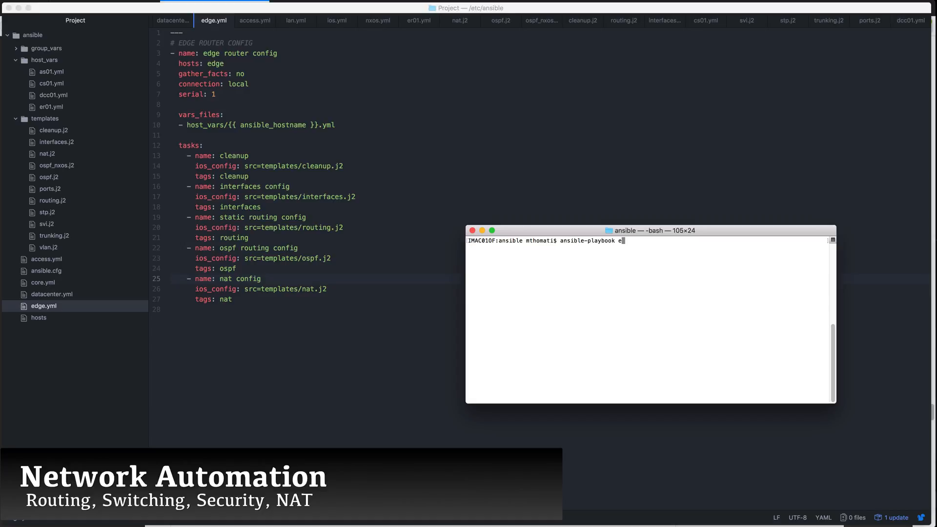
text(dge.yml -)
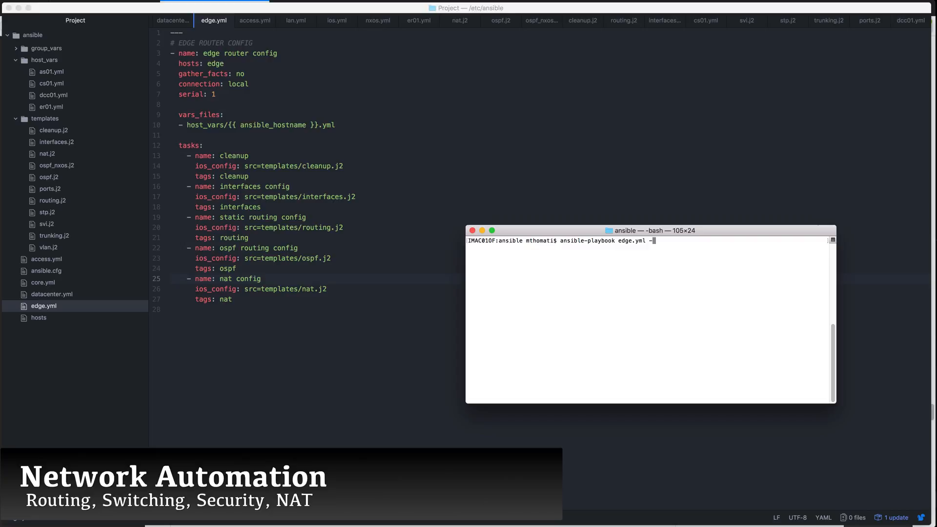
text(--tags "n)
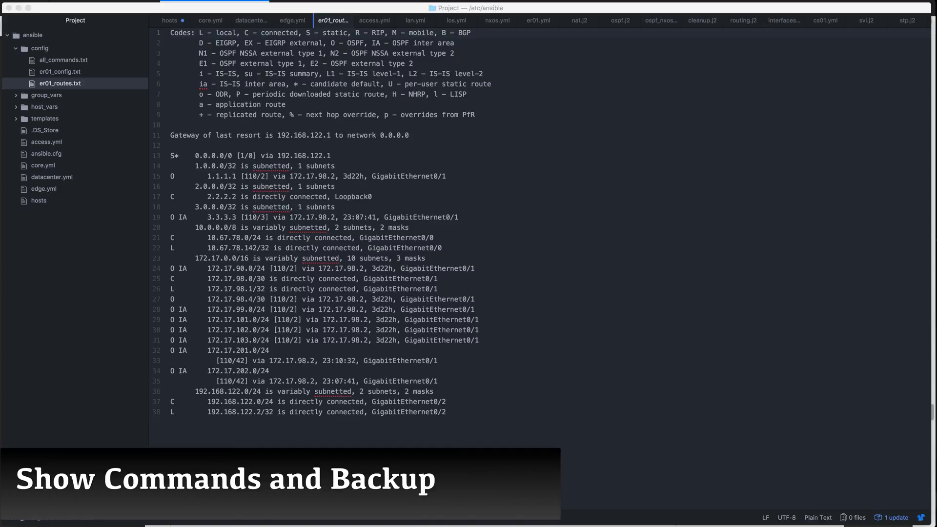
- Open er01_config.txt from the config folder and scroll through its interfaces and banners
click(59, 71)
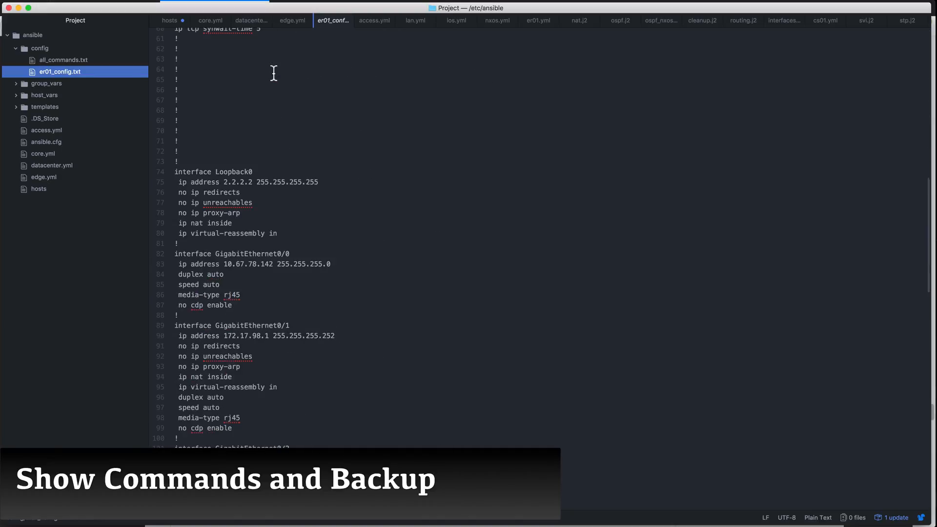
scroll(down, 3)
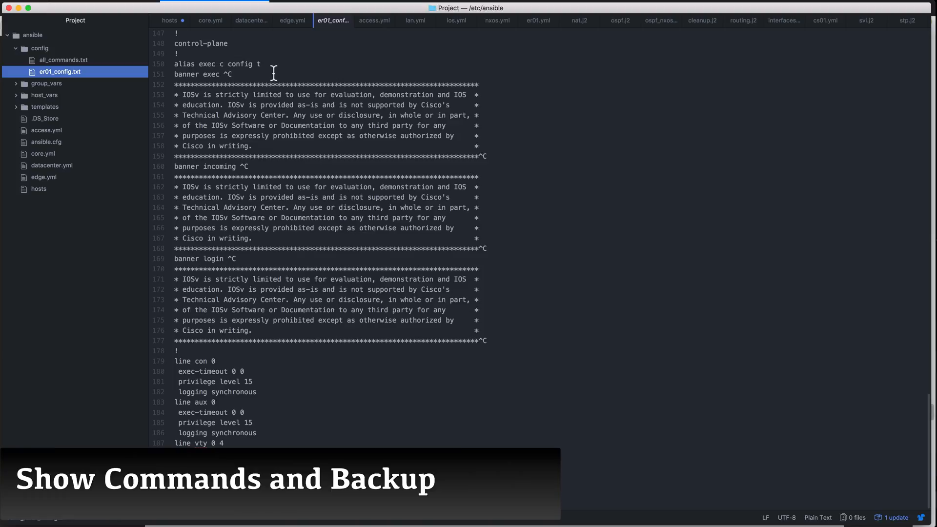
scroll(up, 3)
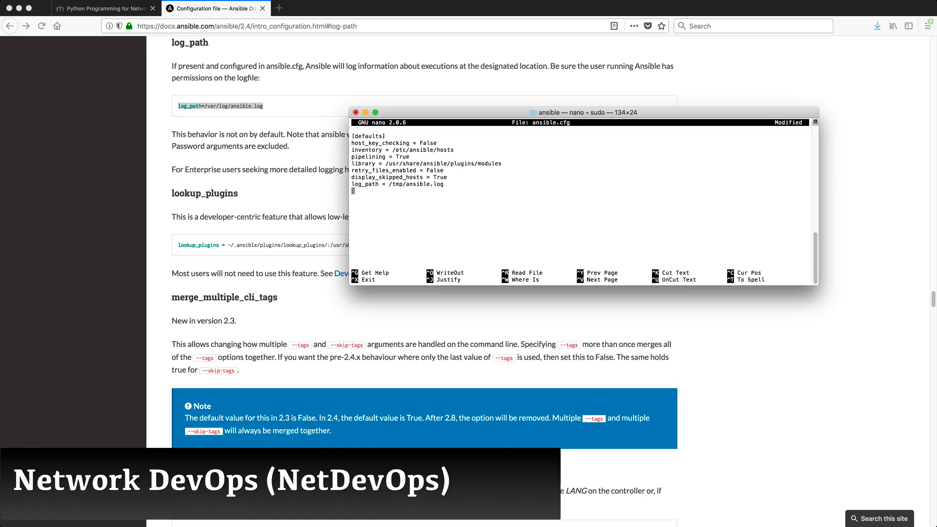
- Find transport in the Ansible docs and select its paramiko example value
text(transport)
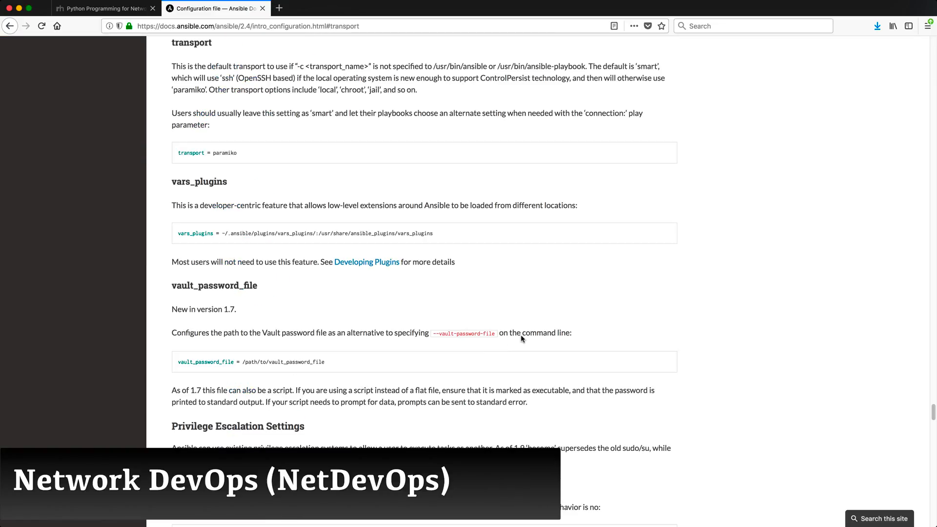
double_click(224, 152)
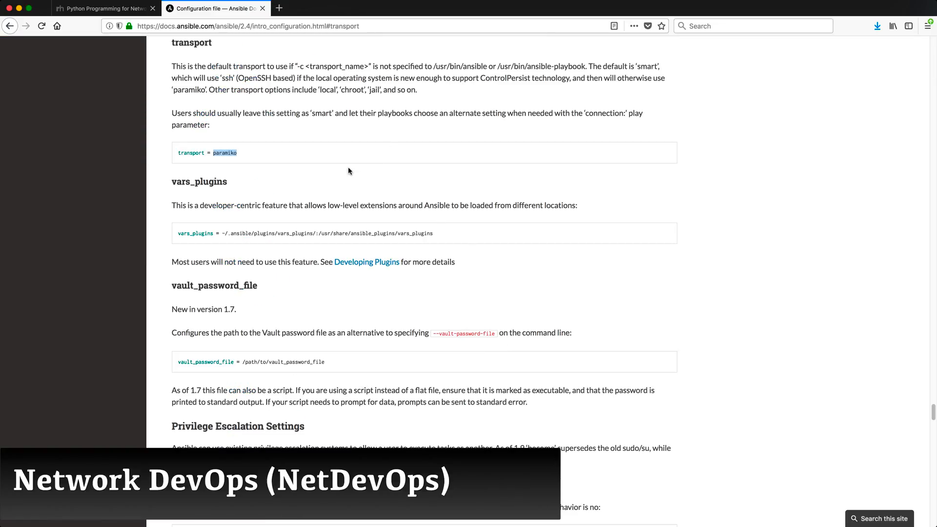